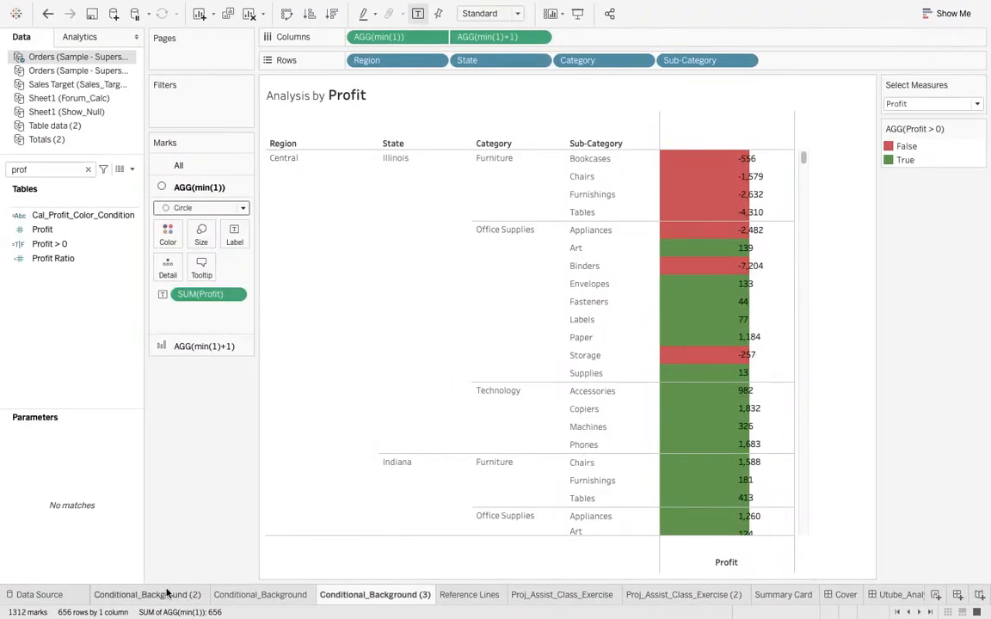
Browse the example sheets, ending on Conditional_Background with its orange-to-blue profit shading.
click(260, 594)
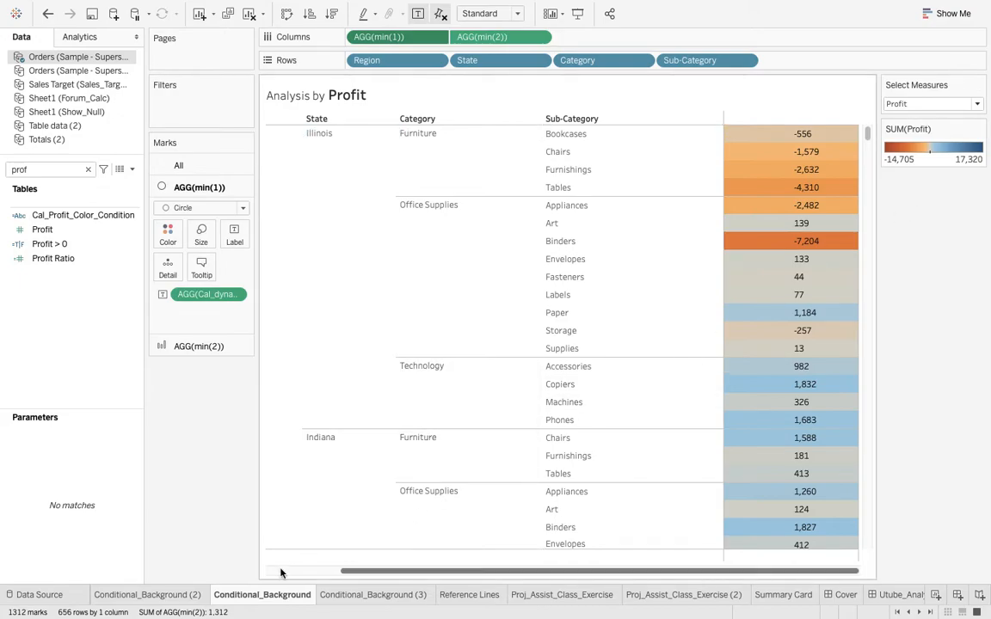
click(149, 594)
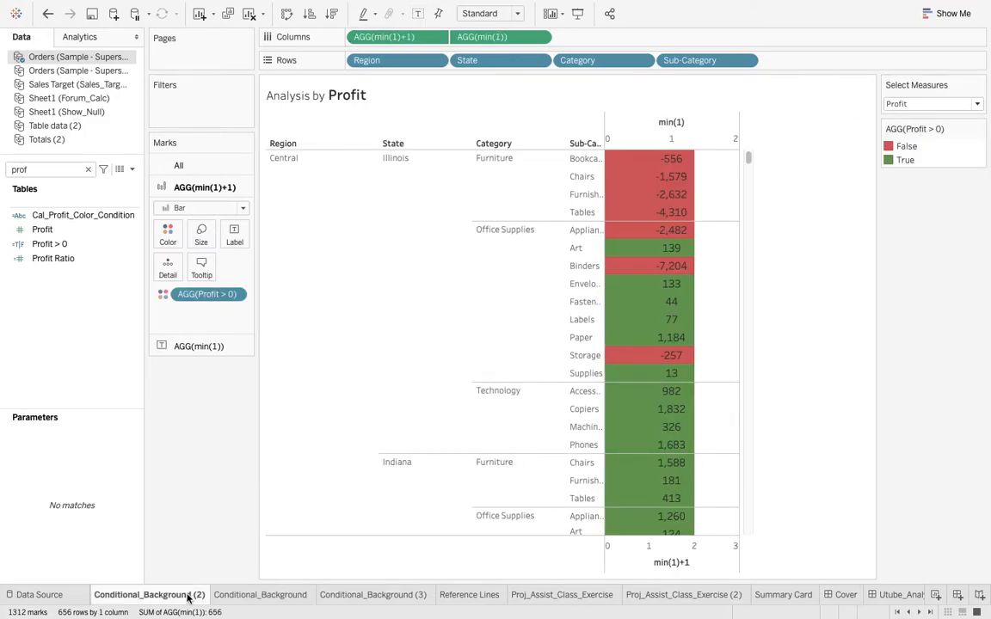
mouse_move(260, 594)
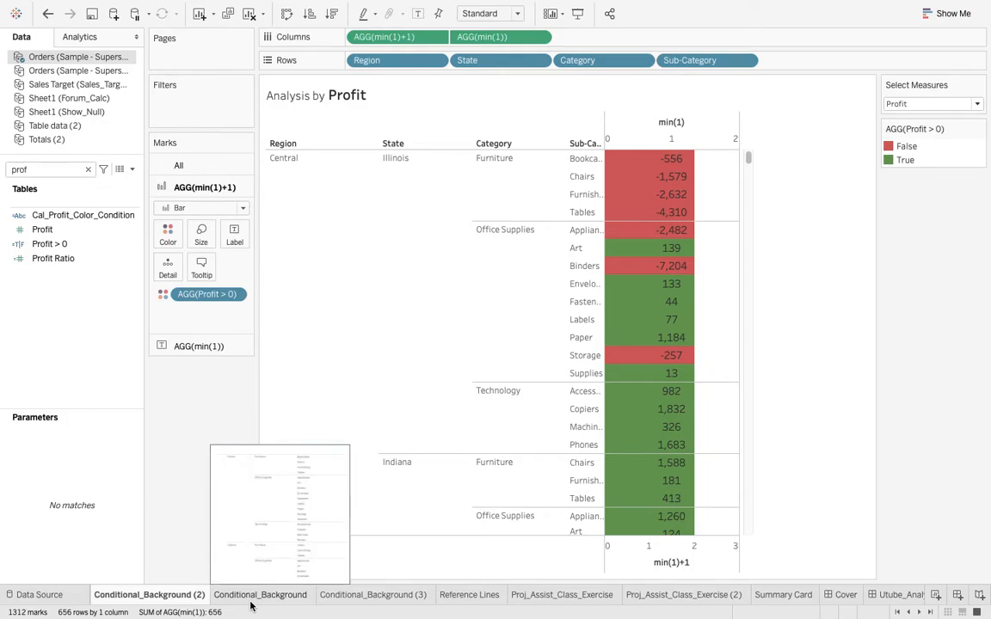
click(262, 594)
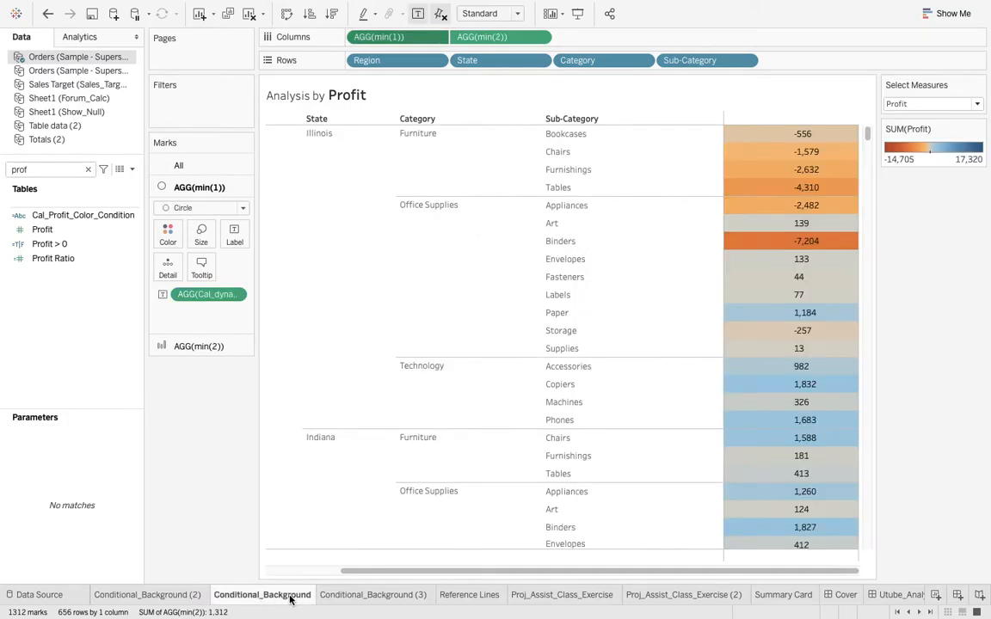
Duplicate the Conditional_Background sheet from its tab's context menu.
right_click(263, 595)
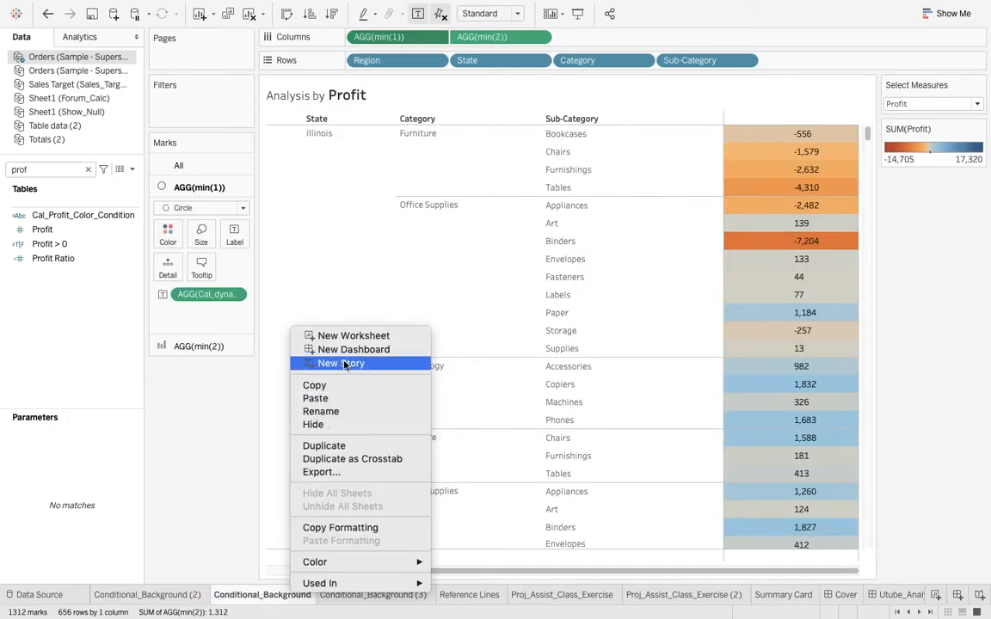
mouse_move(325, 446)
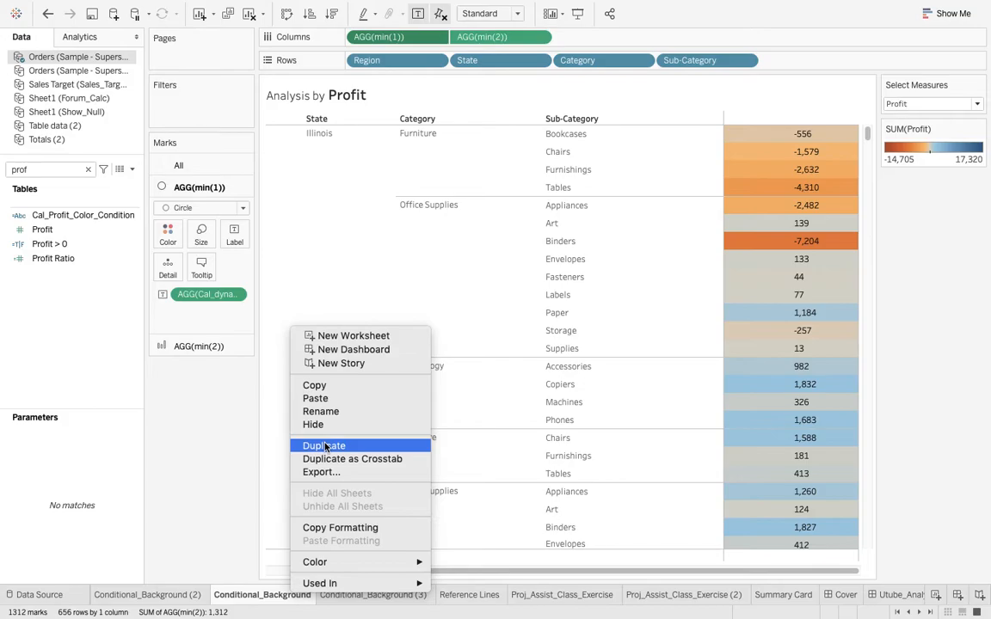
click(325, 446)
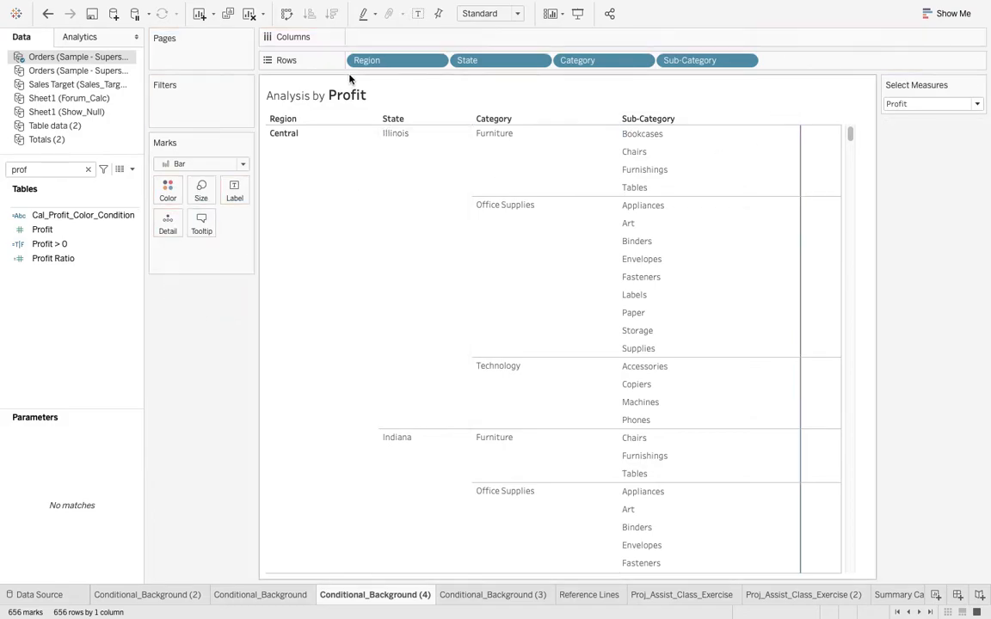
Label each sub-category cell with SUM(Profit) and start a min(1) calculation on Columns.
click(430, 36)
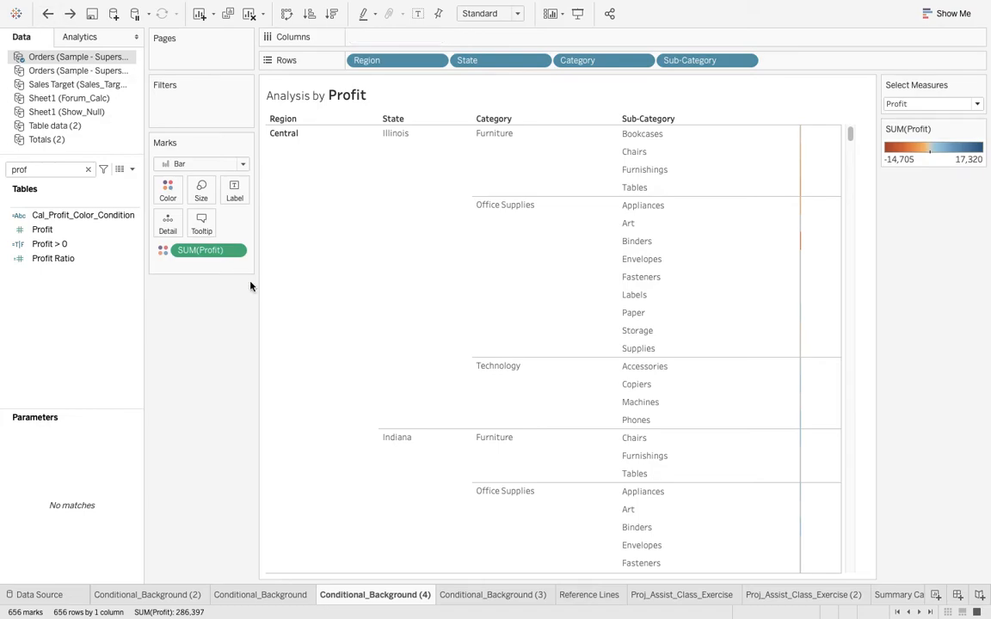
click(234, 189)
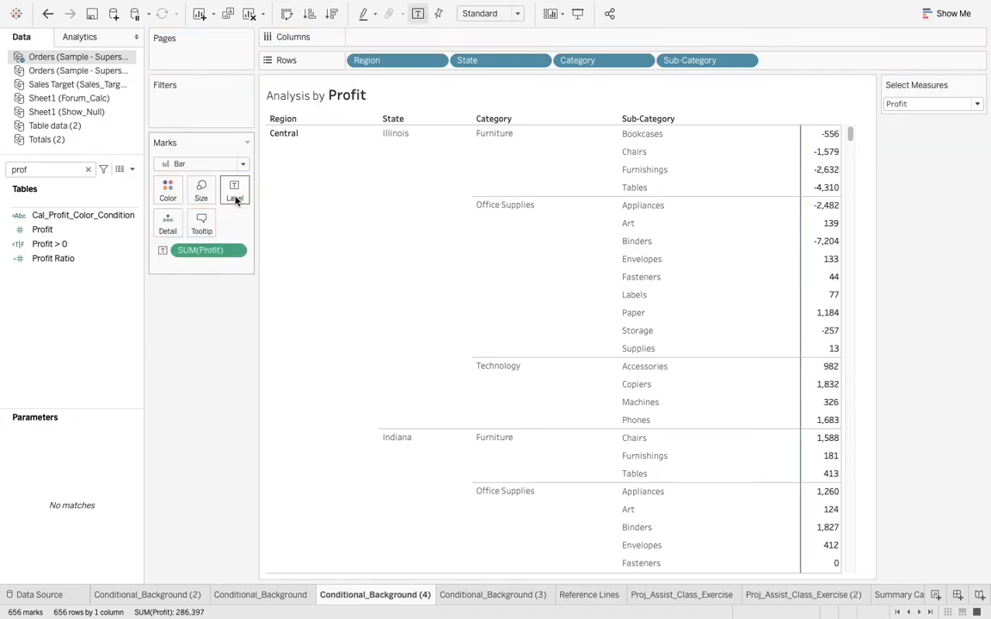
click(202, 163)
text(min()
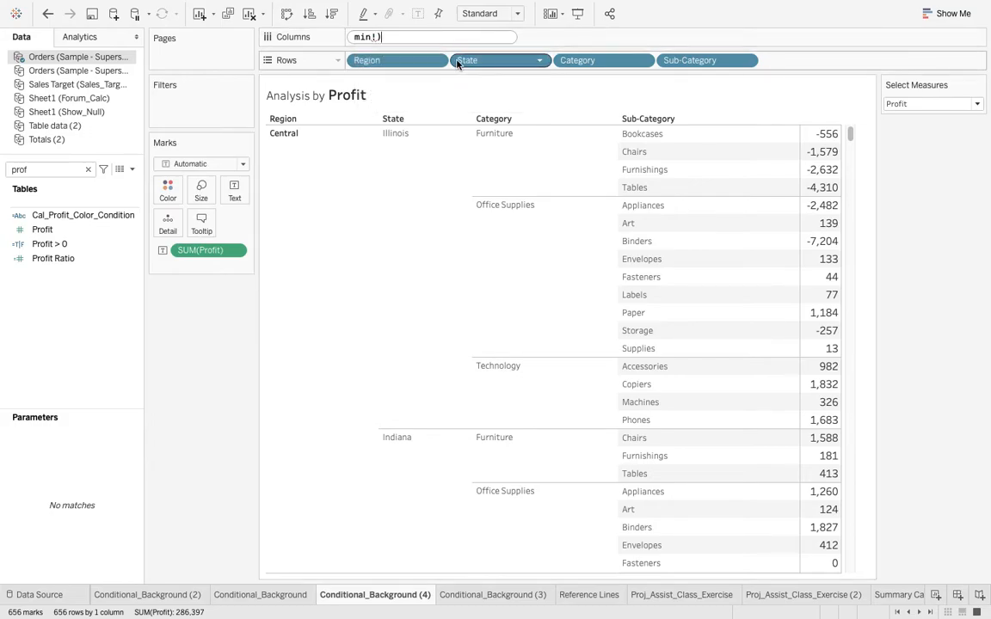
Add two min(1) constant axes on Columns, drawing the first axis's marks as circles.
text((1)
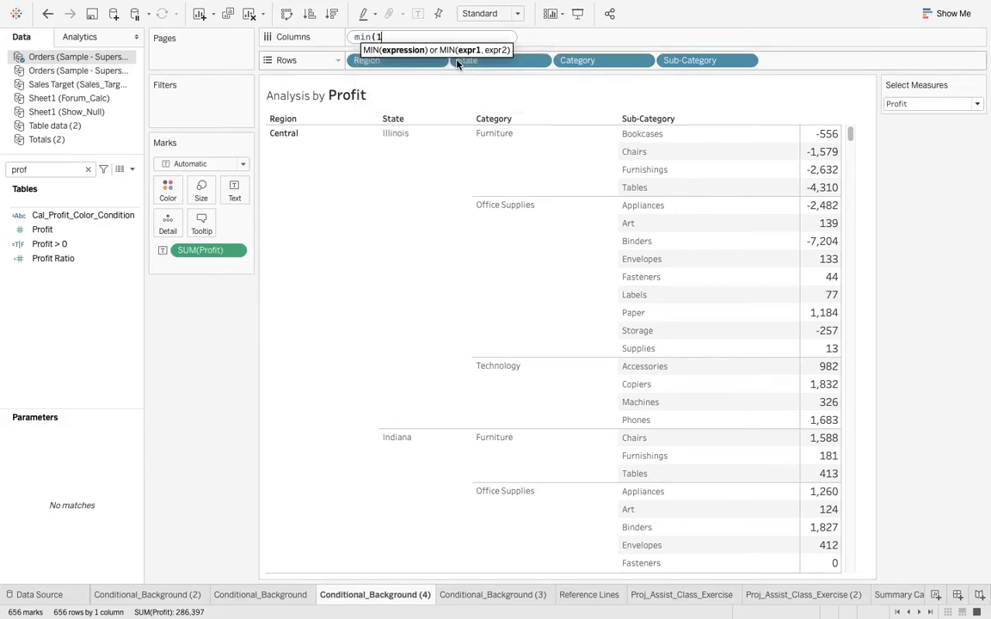
key(Return)
text(min()
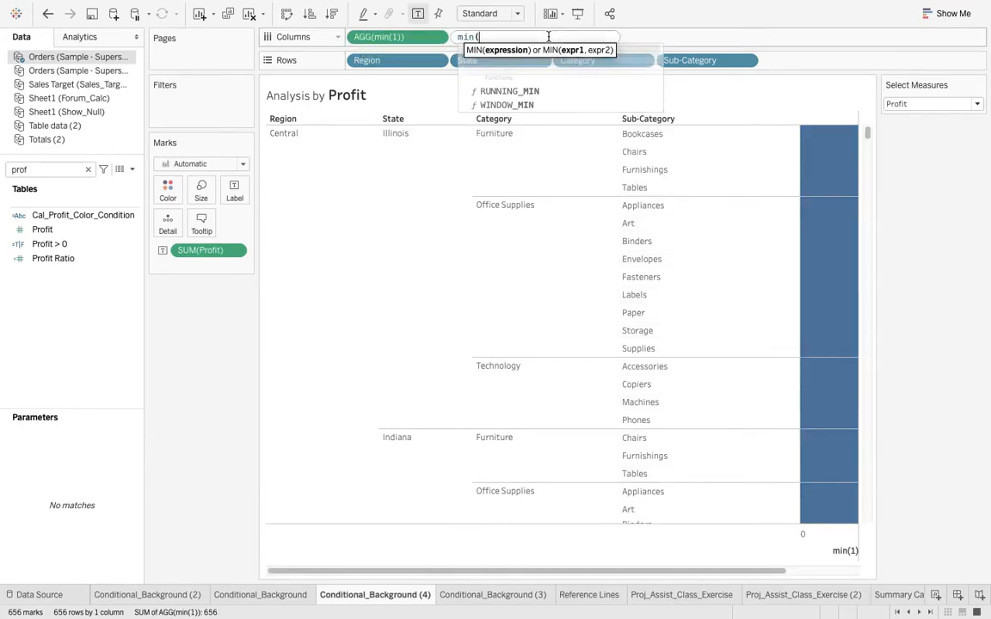
key(Return)
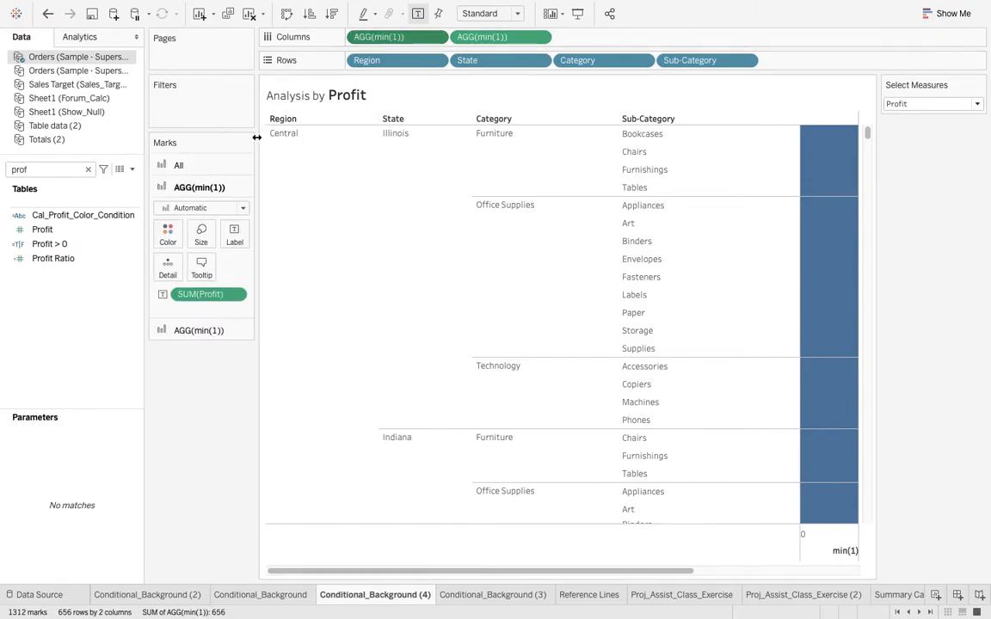
click(200, 208)
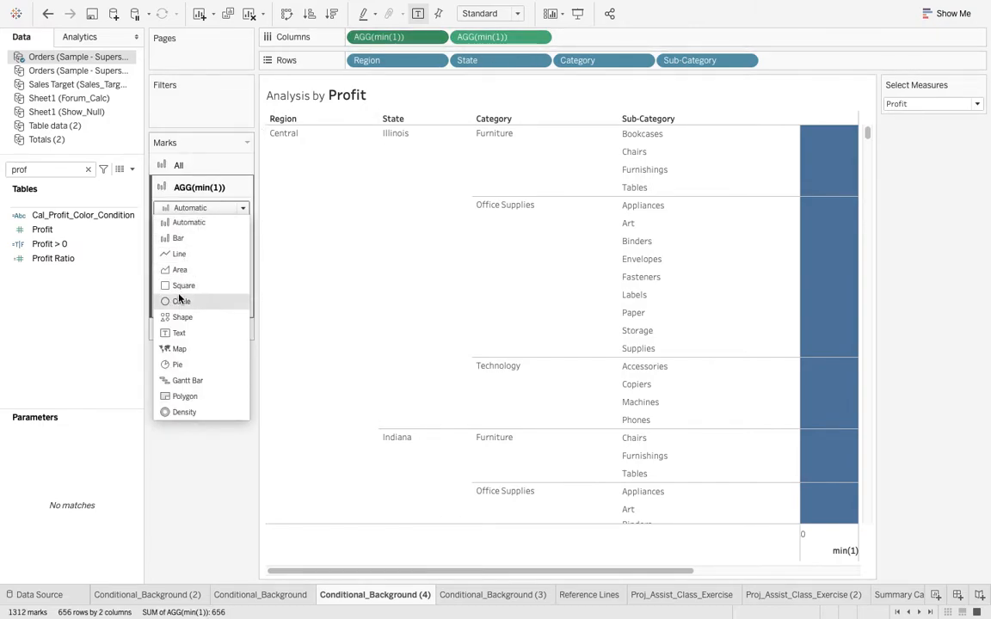
click(182, 301)
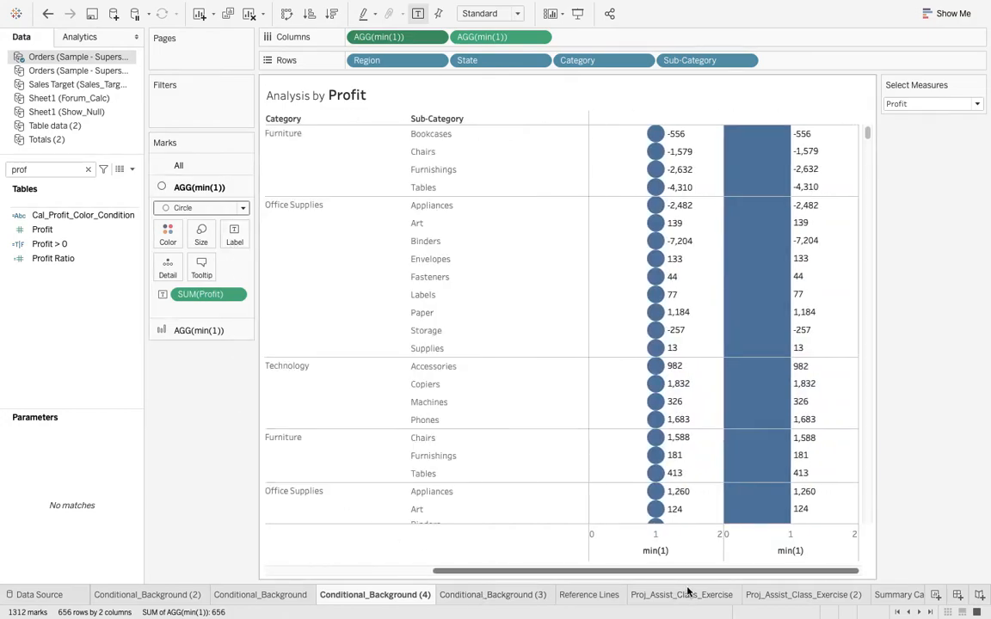
Make the second min(1) axis bars, coloured orange-to-blue by SUM(Profit).
click(500, 37)
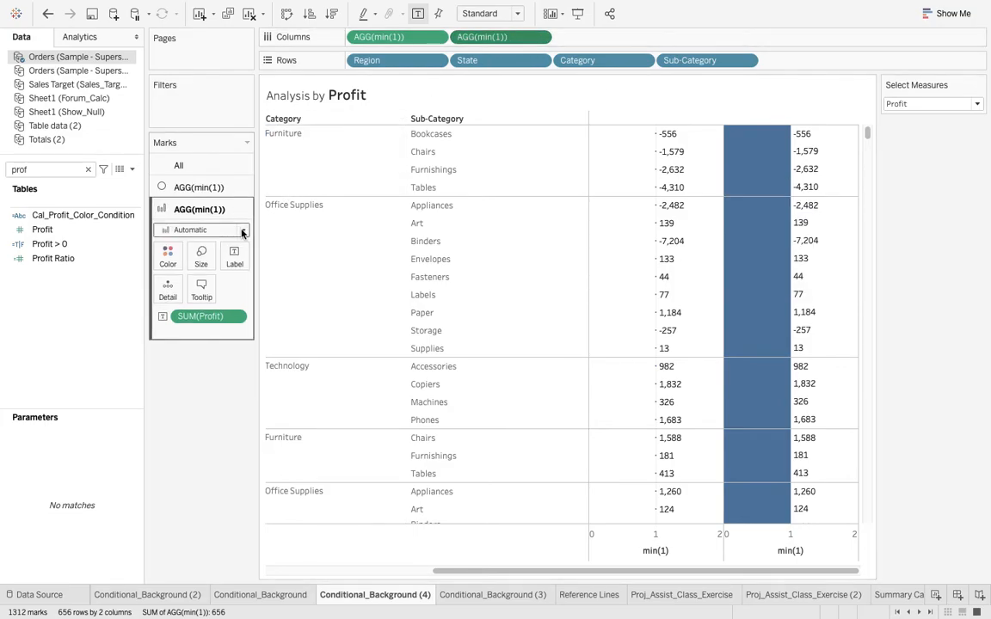
click(179, 229)
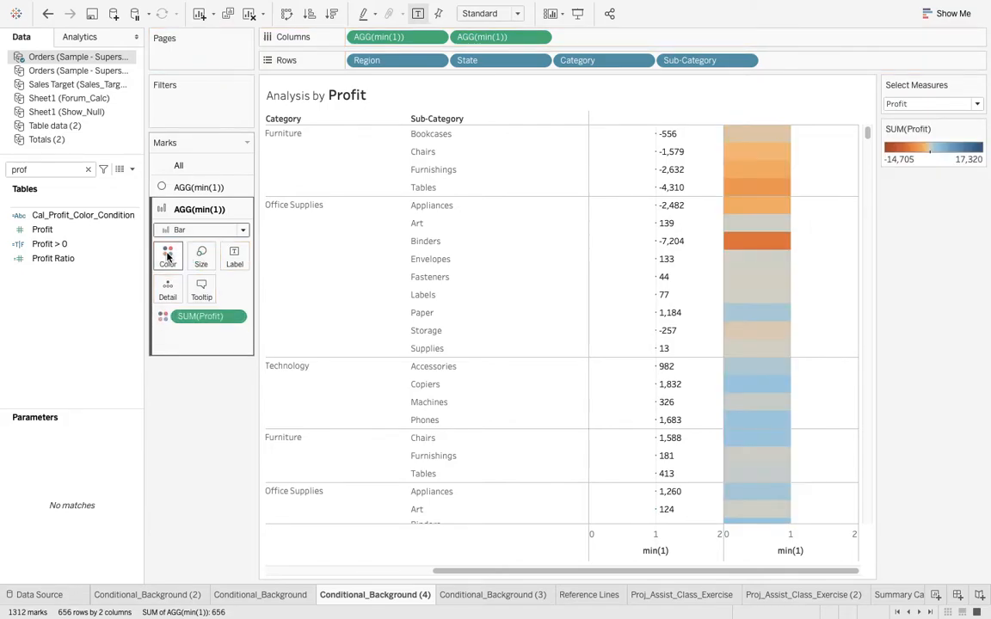
mouse_move(736, 186)
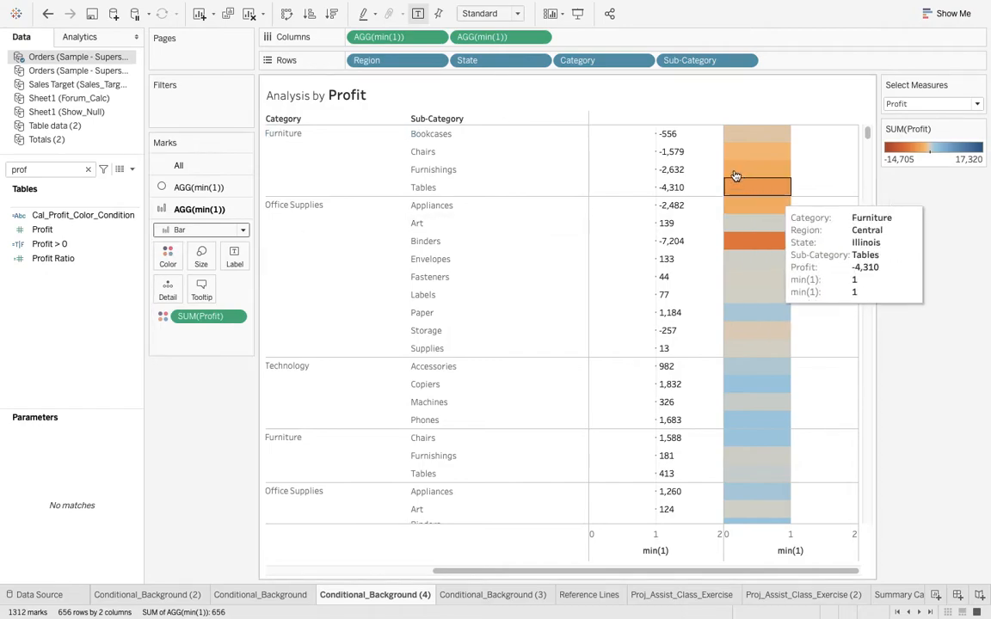
mouse_move(712, 137)
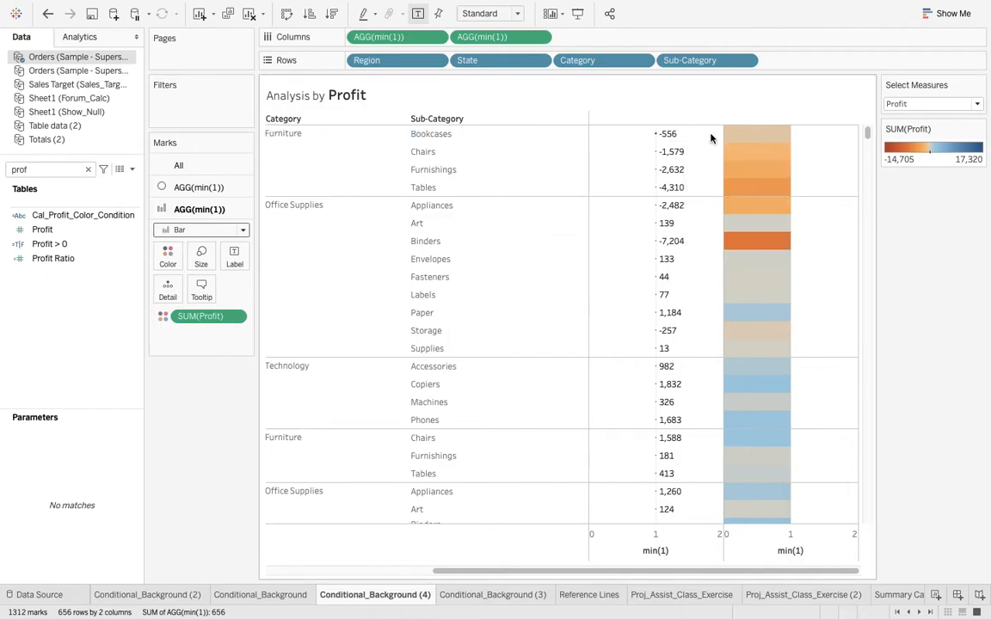
click(540, 36)
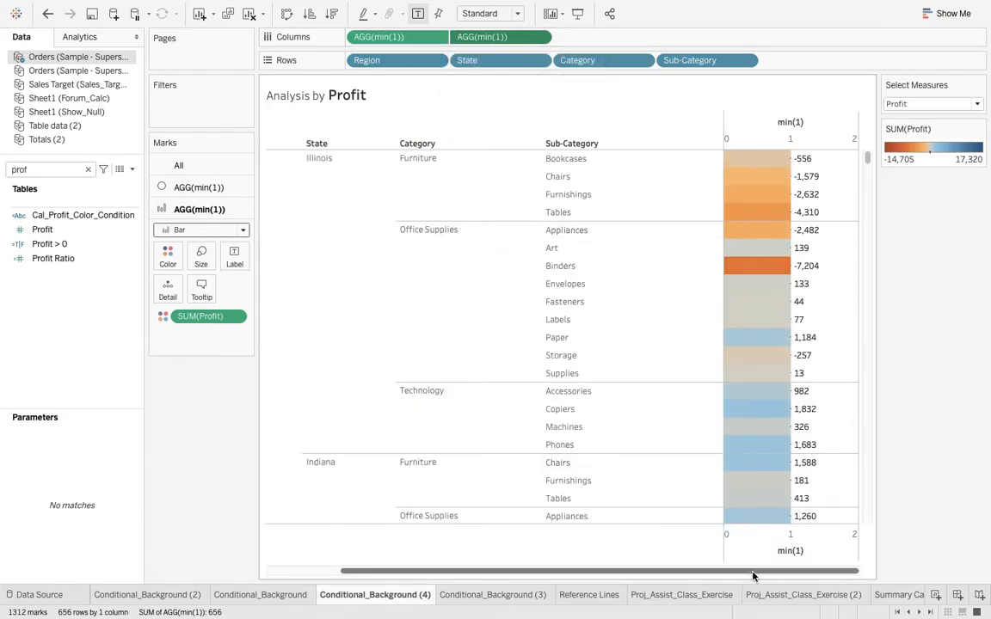
mouse_move(795, 339)
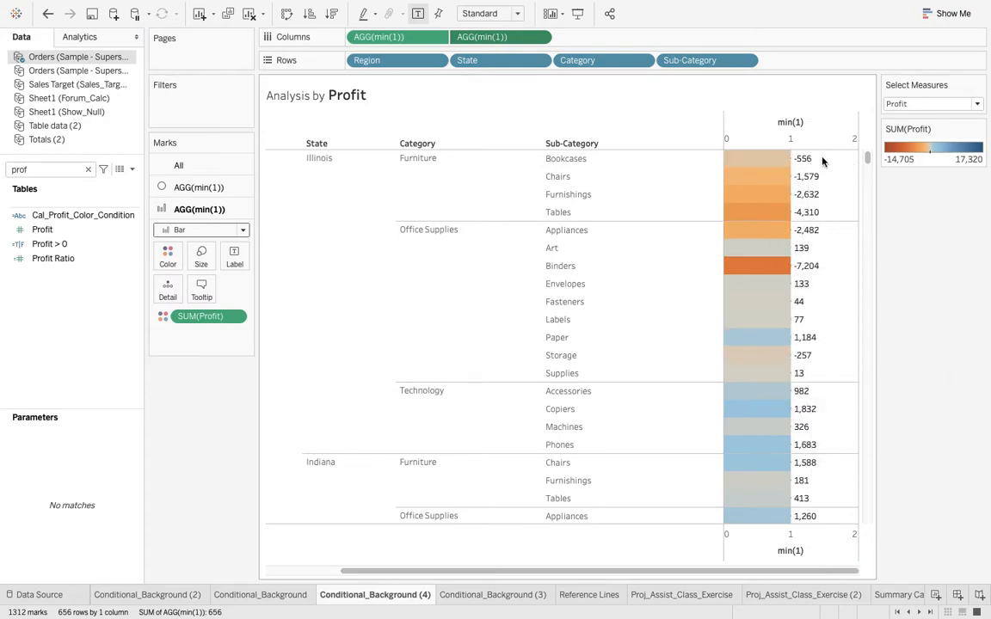
mouse_move(763, 166)
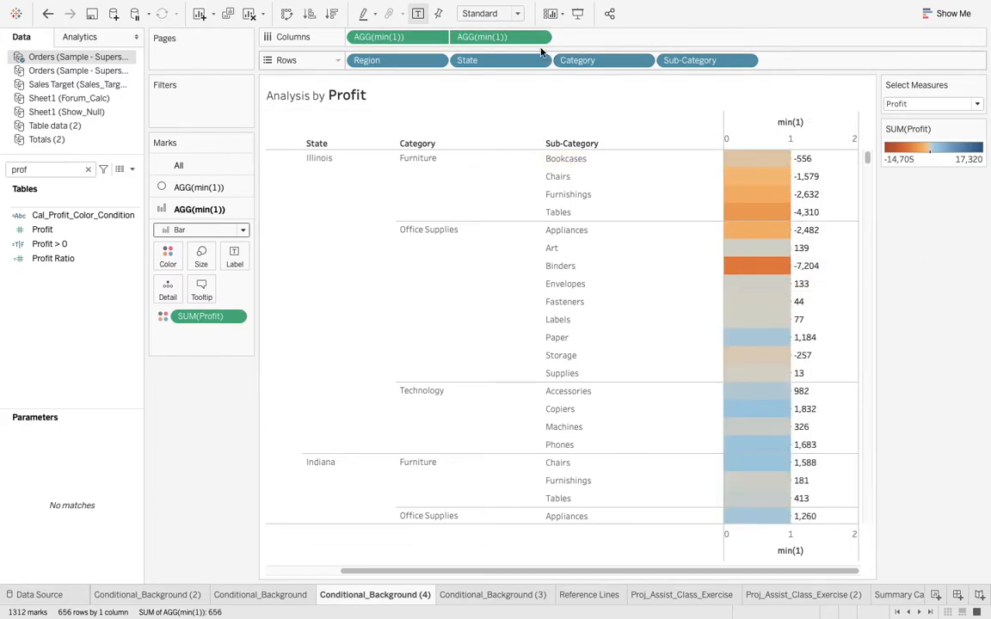
Change the second Columns calculation from min(1) to min(2).
double_click(501, 36)
text(2)
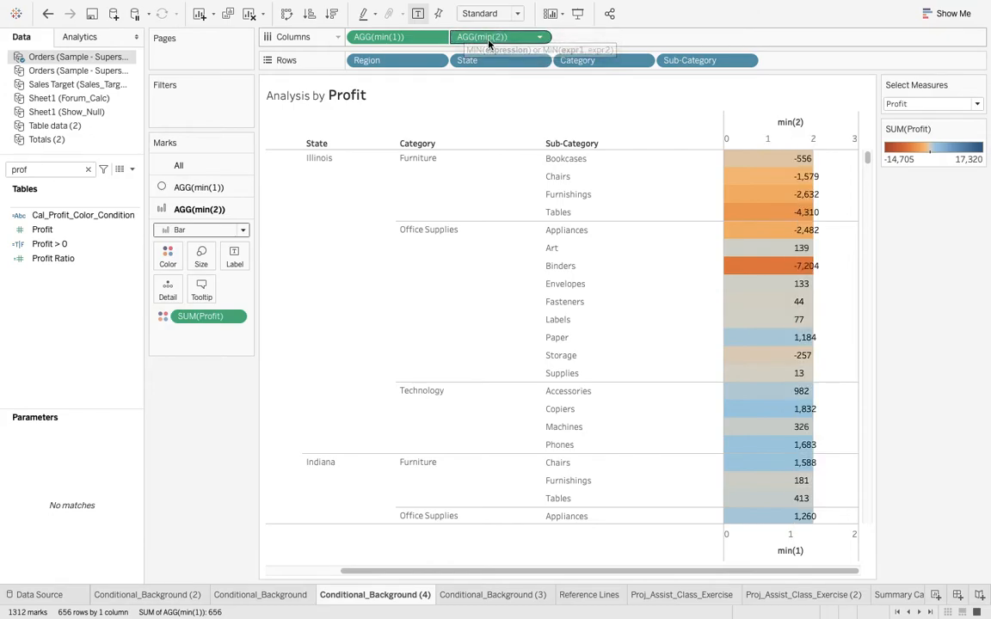
mouse_move(793, 171)
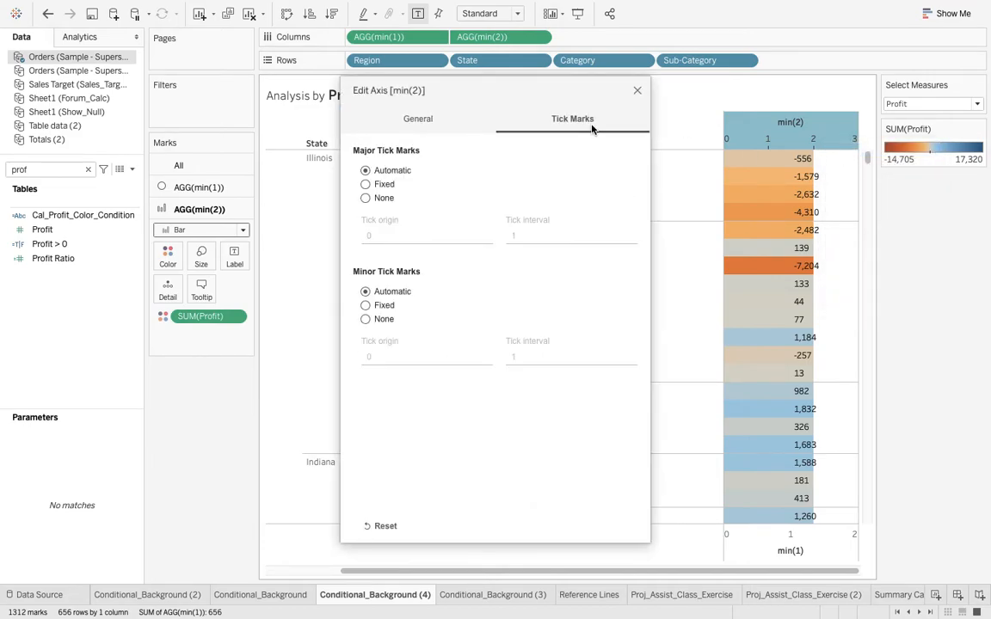
Fix the min(2) axis range at 0 to 2 and set its tick marks to None.
click(365, 184)
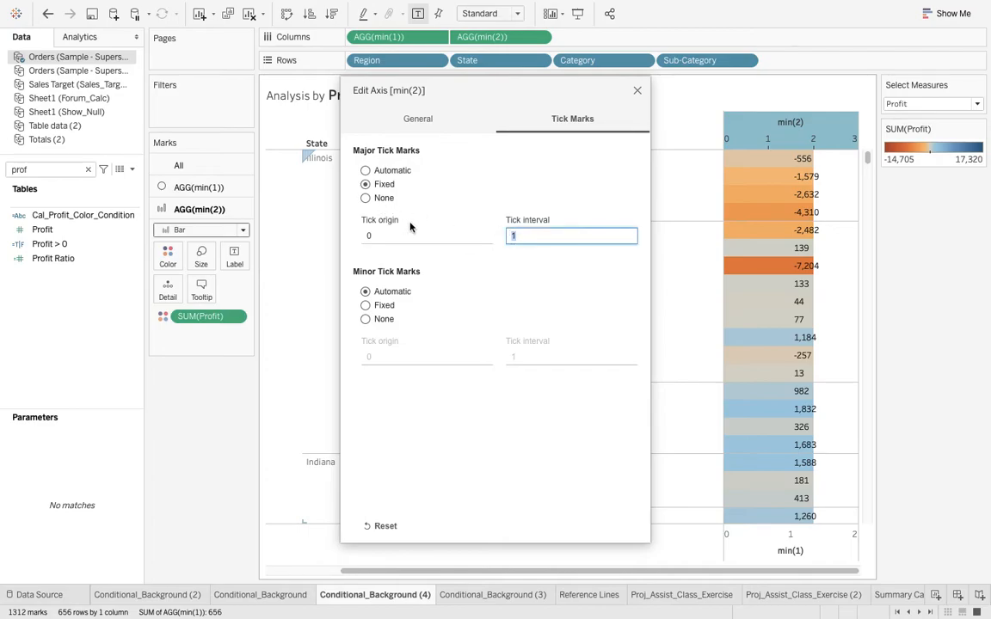
click(418, 119)
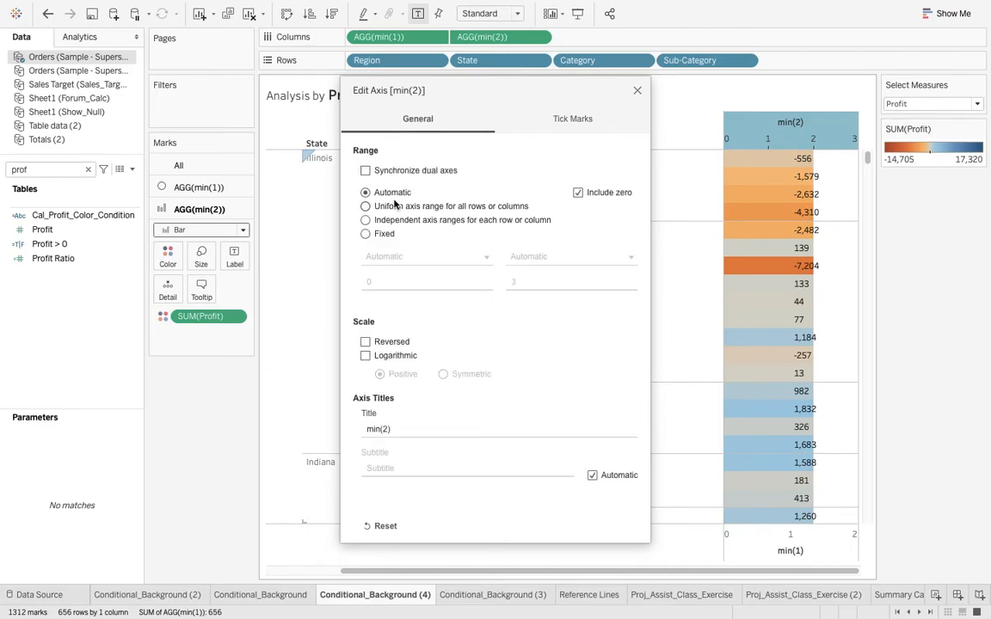
click(365, 233)
text(2)
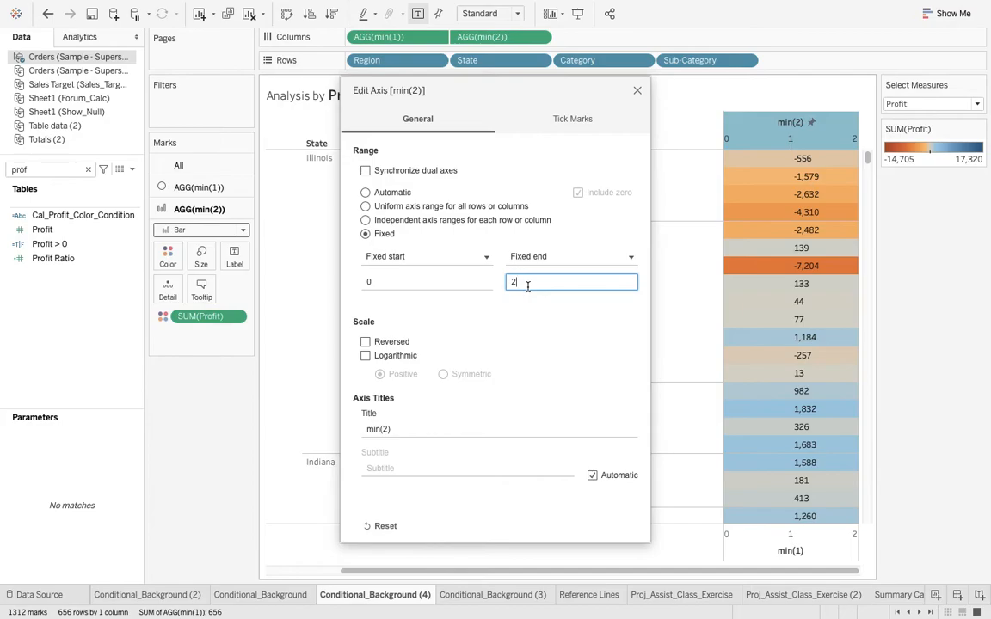
click(572, 119)
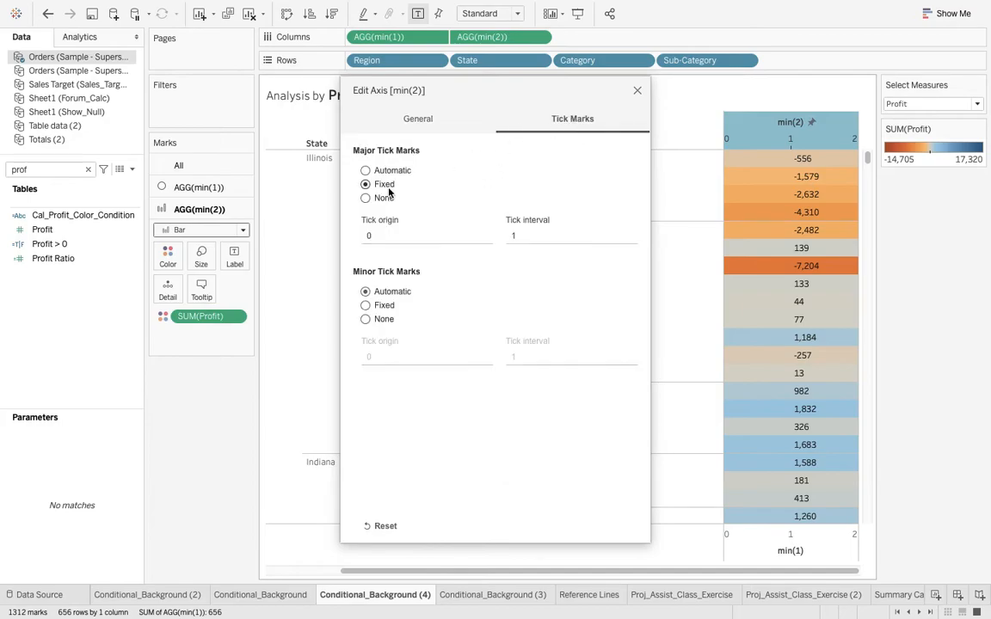
click(366, 198)
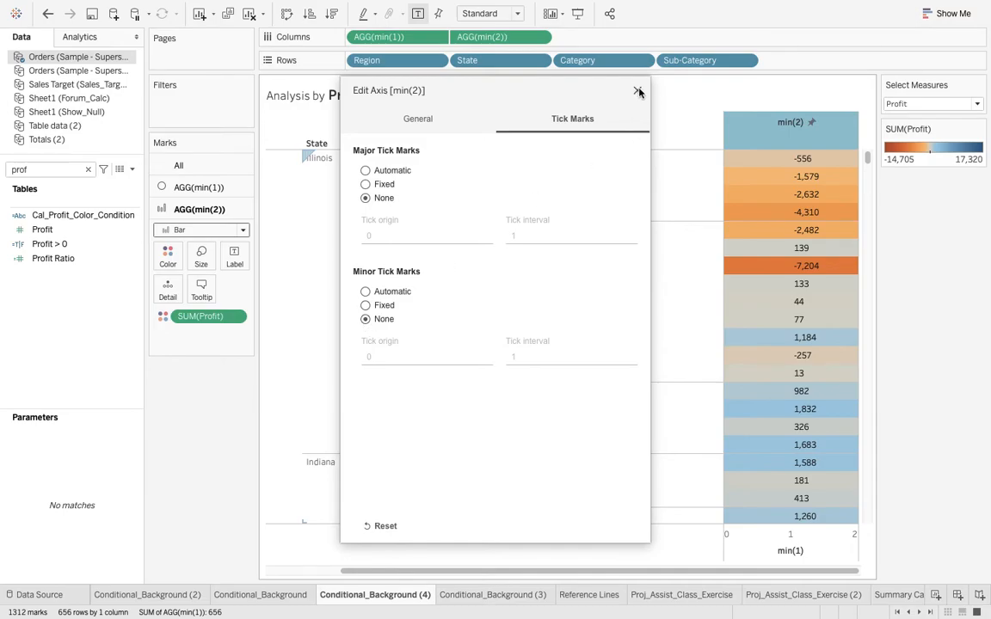
click(417, 119)
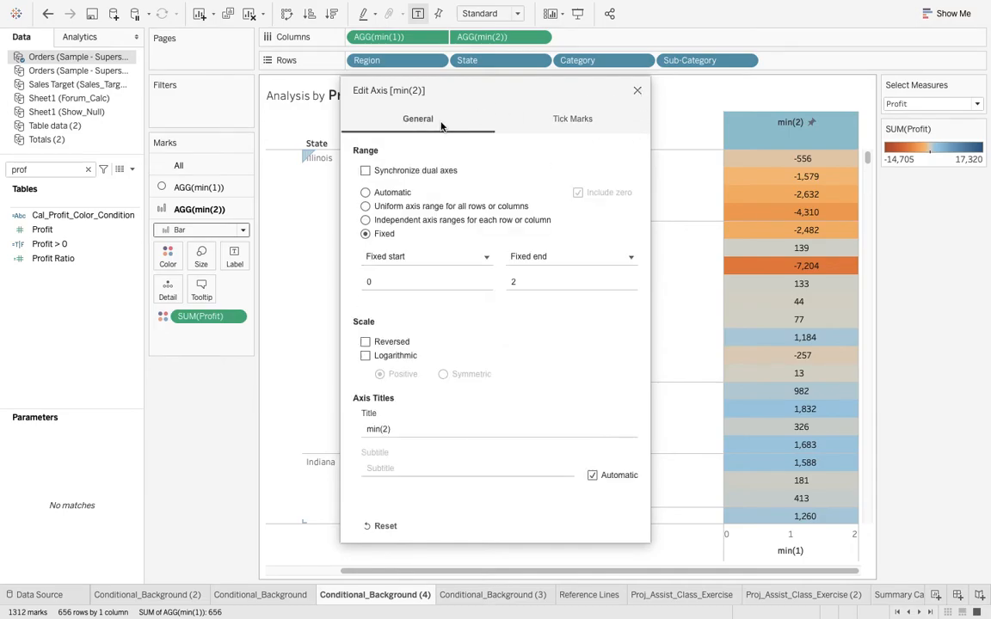
Title the min(2) axis 'Profit' and close the axis settings.
click(499, 428)
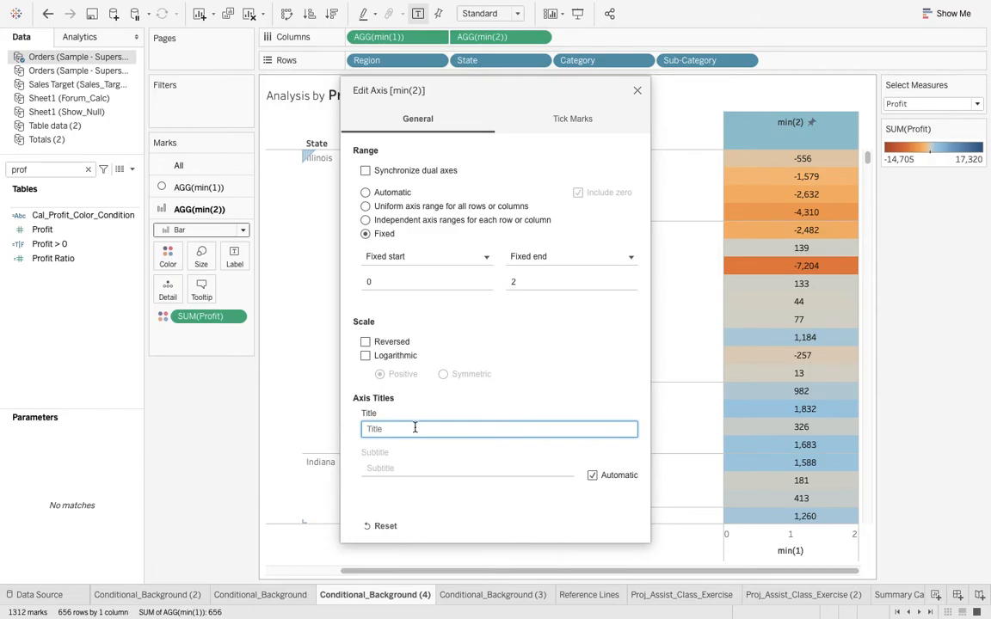
text(Pr)
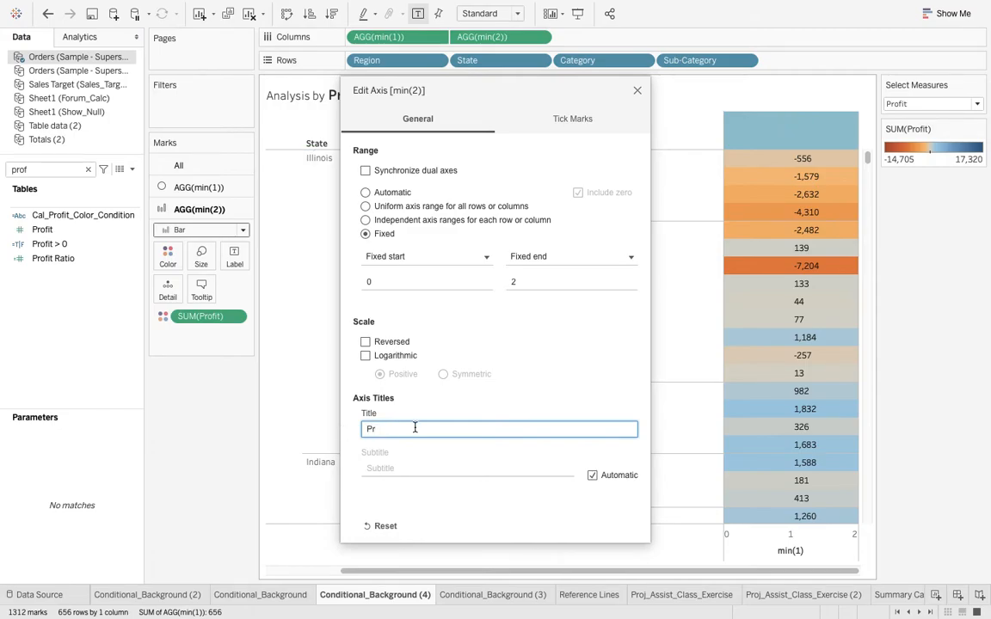
text(ofit)
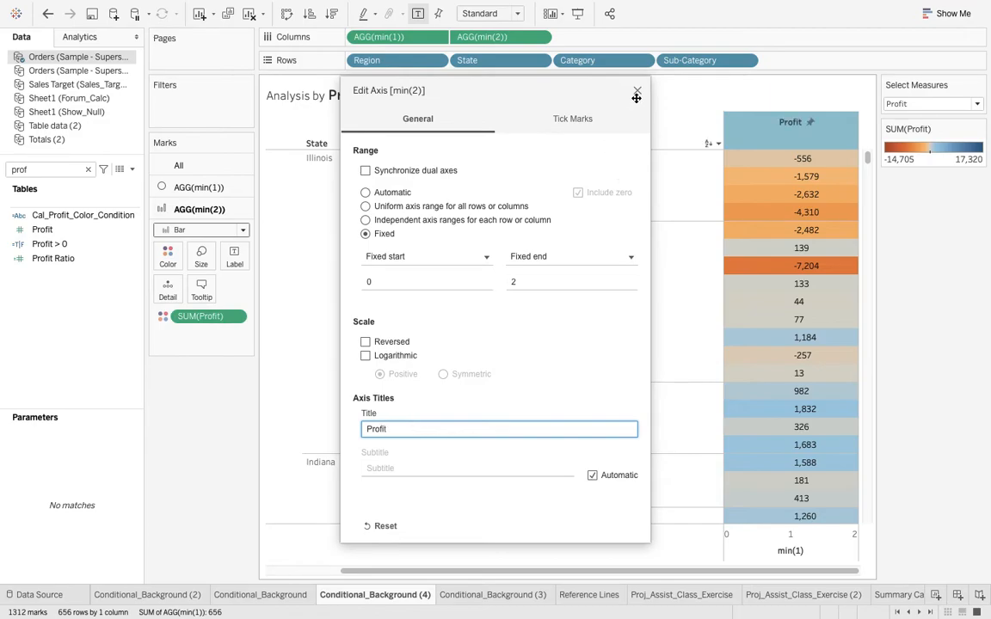
click(637, 91)
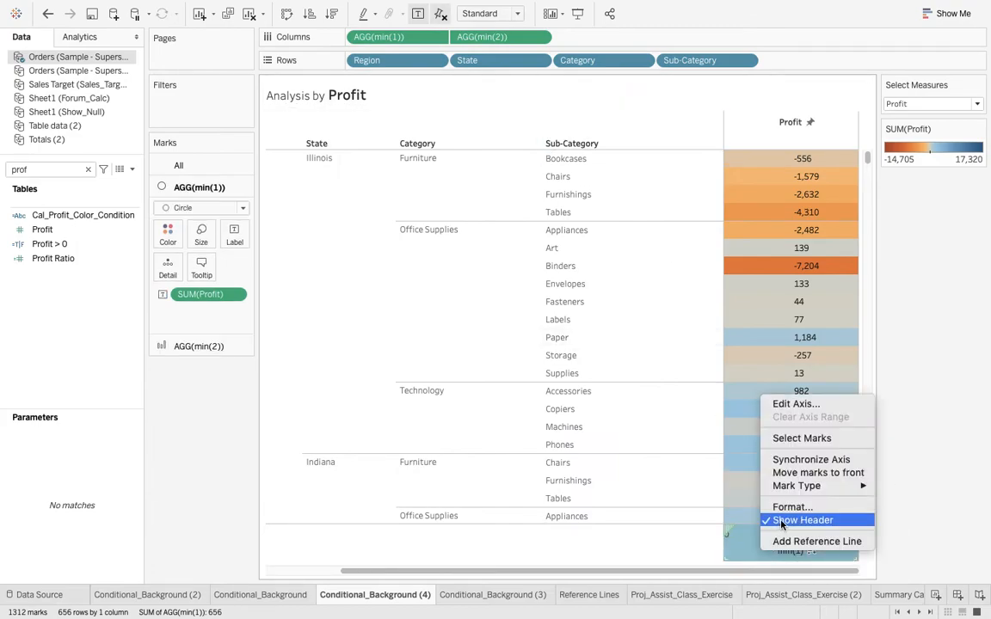
Set the min(1) axis's major and minor tick marks to None.
click(795, 404)
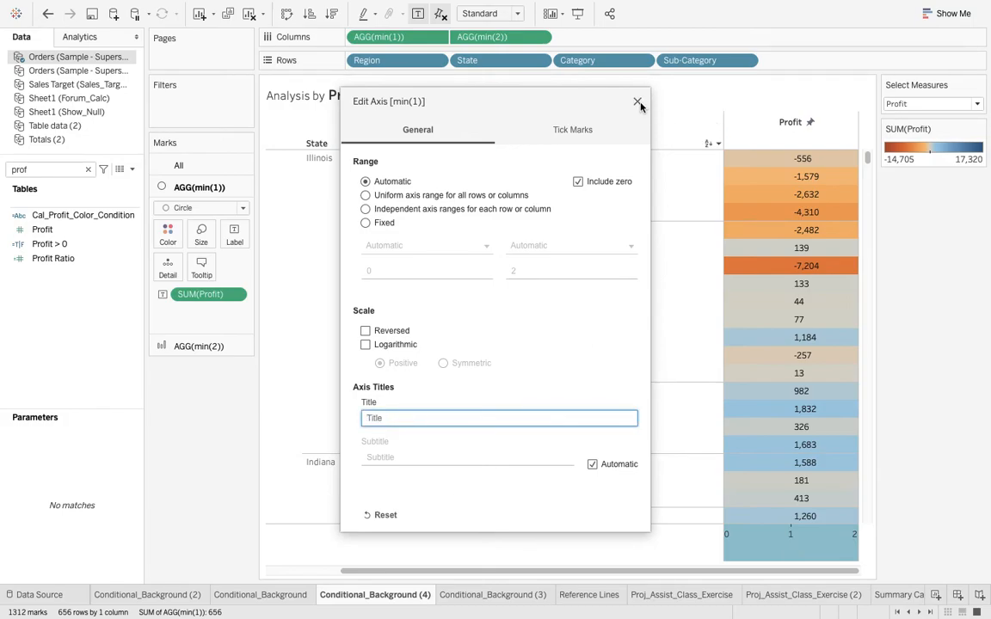
click(572, 130)
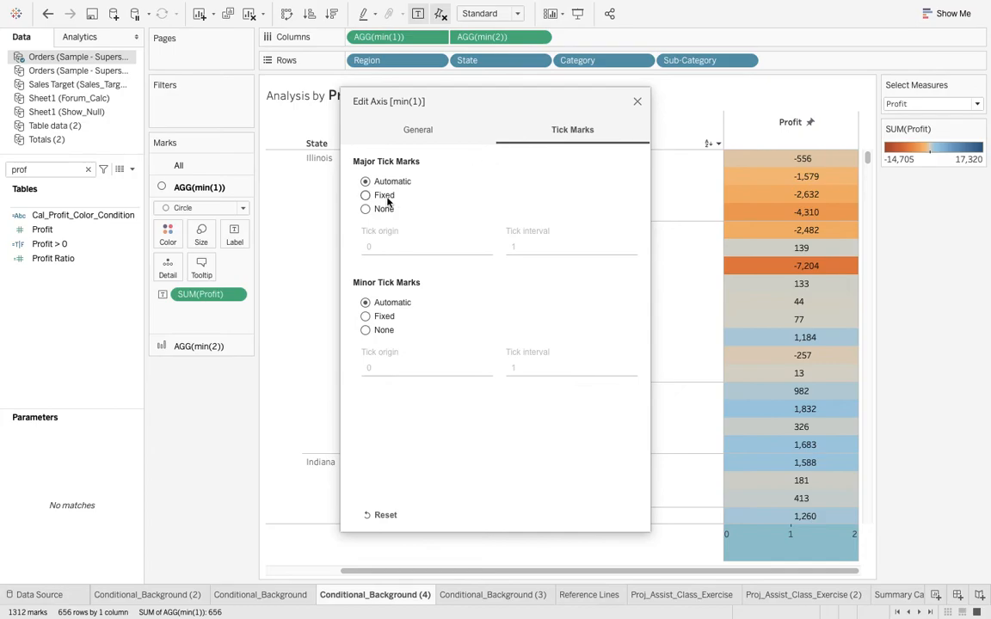
click(365, 209)
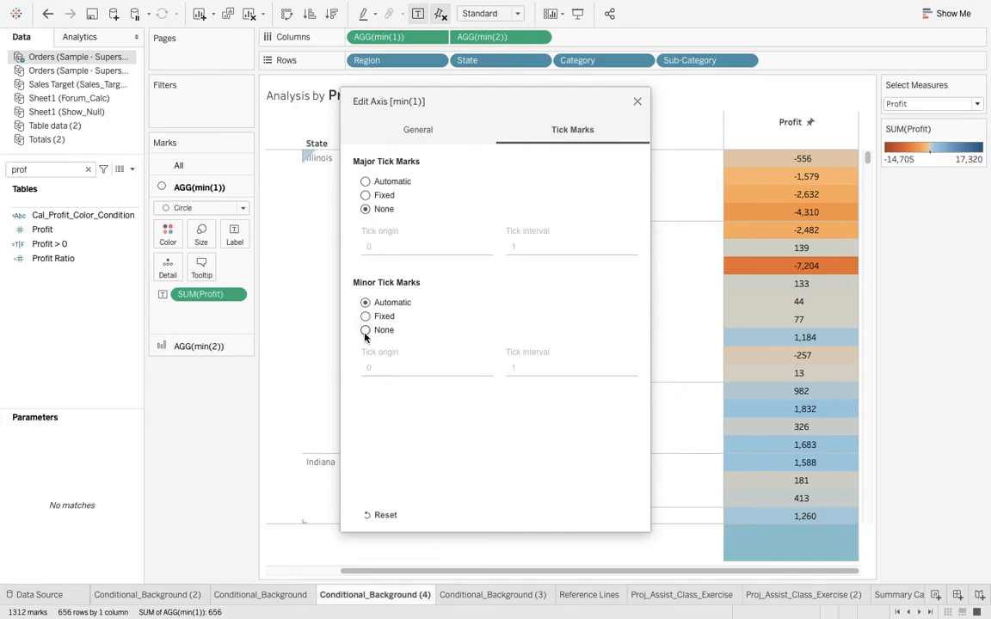
click(637, 102)
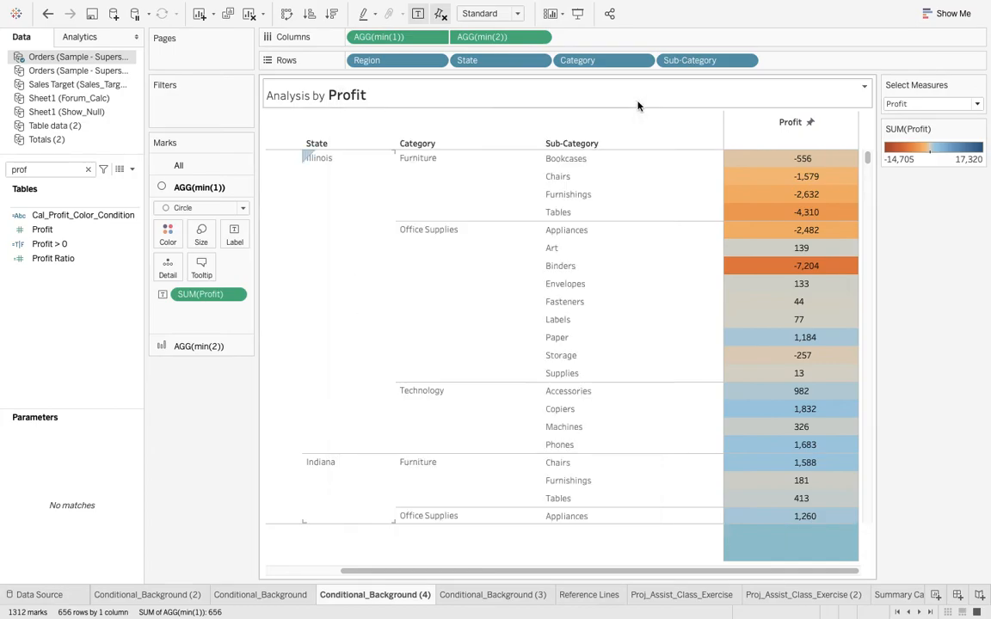
mouse_move(767, 319)
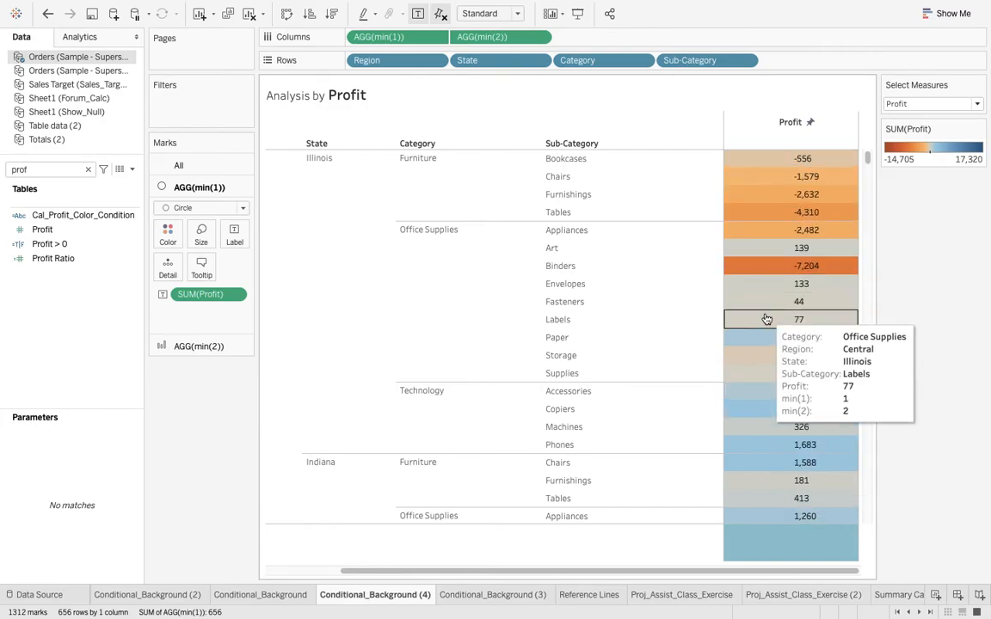
Select the AGG(min(2)) marks card holding the profit bars.
click(49, 244)
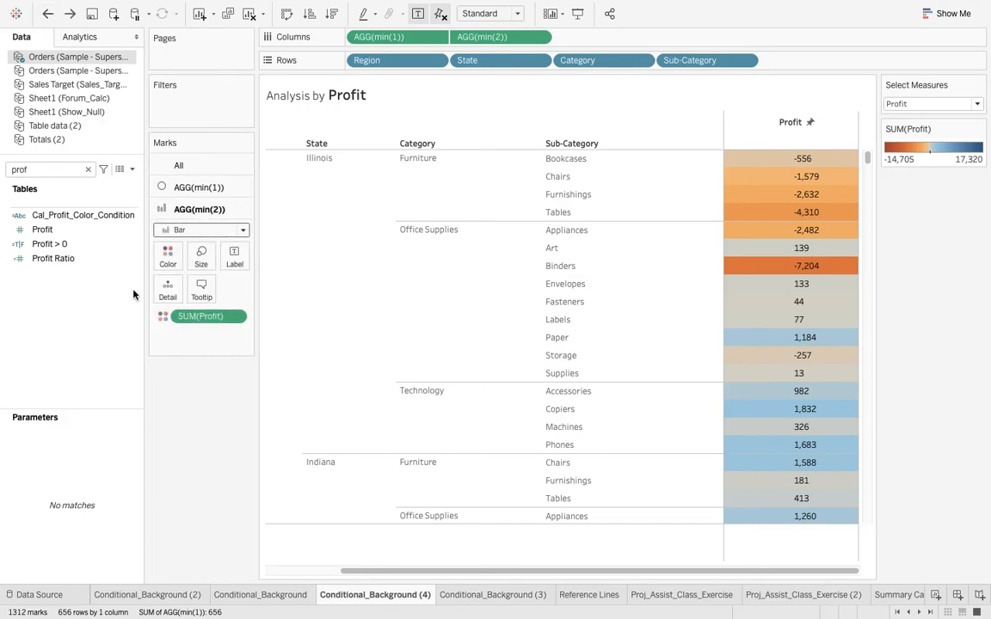
Colour the min(2) bars by Profit > 0: red for losses, green for gains.
click(42, 230)
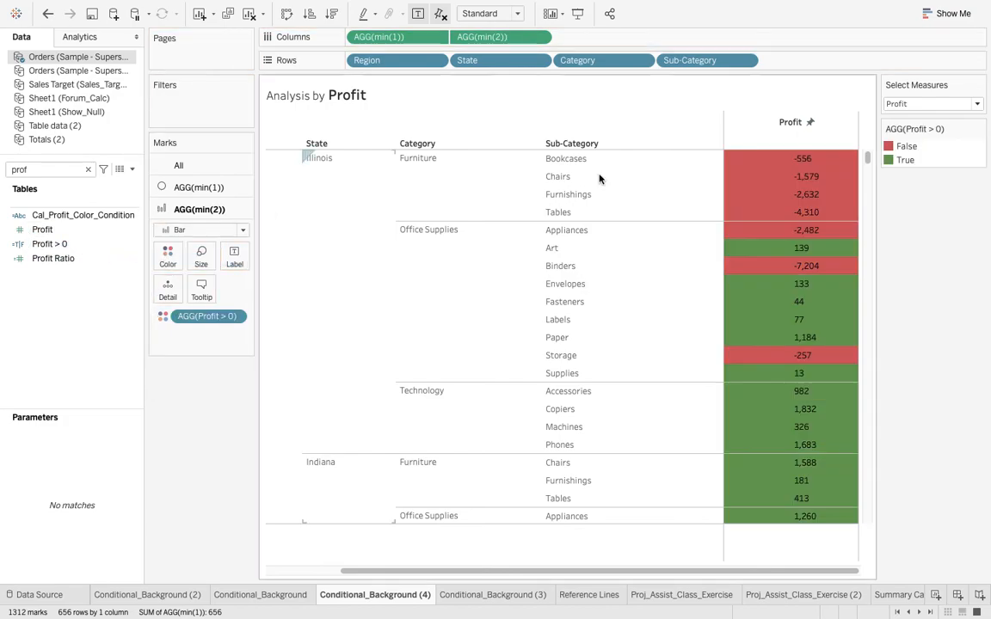
mouse_move(890, 453)
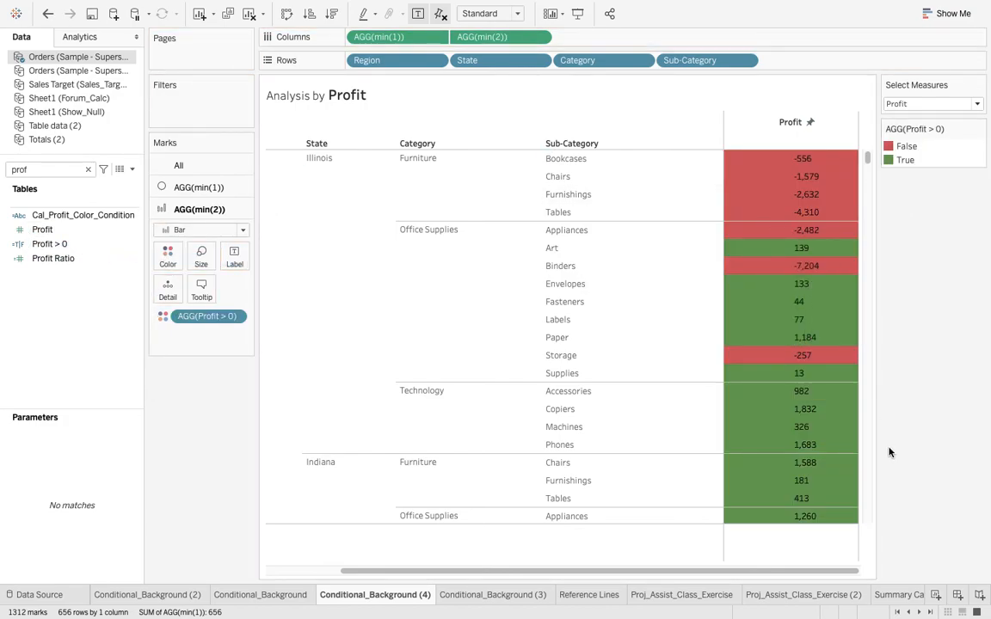